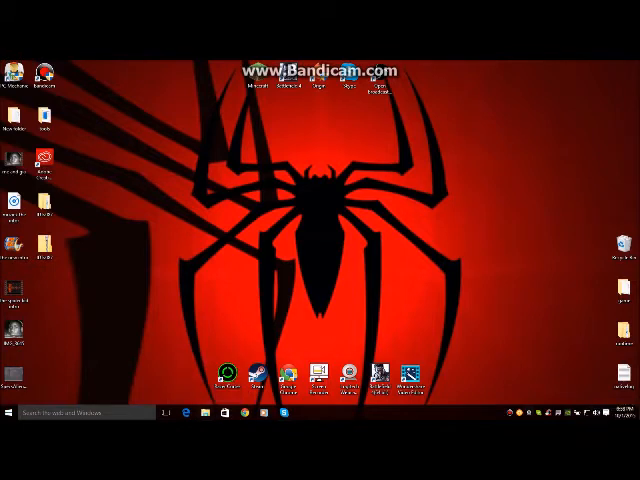
Launch Device Manager from the Start button's quick system tools menu.
right_click(10, 412)
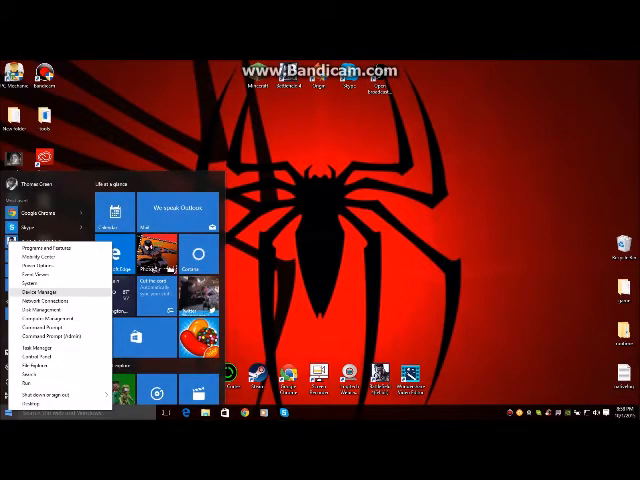
left_click(17, 412)
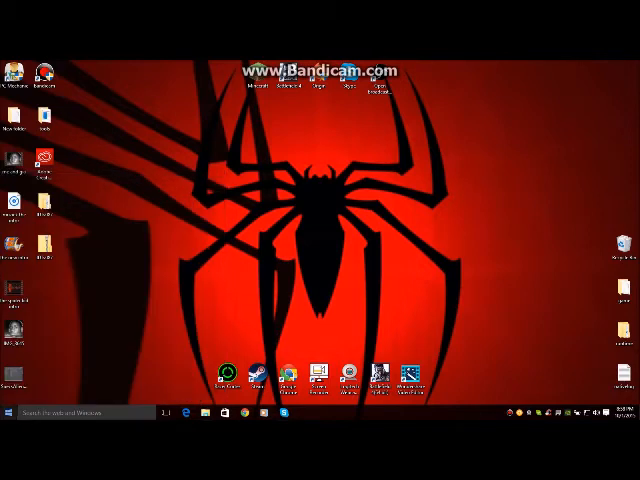
Expand 'Sound, video and game controllers' to view the audio and webcam drivers.
left_click(9, 411)
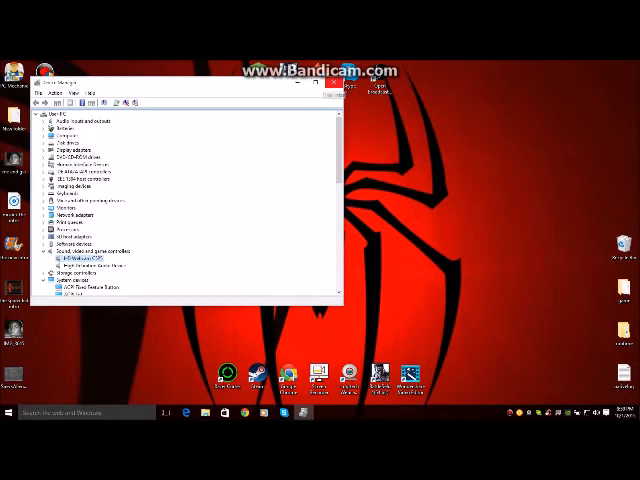
Bring up Control Panel at its category home page over Device Manager.
left_click(333, 82)
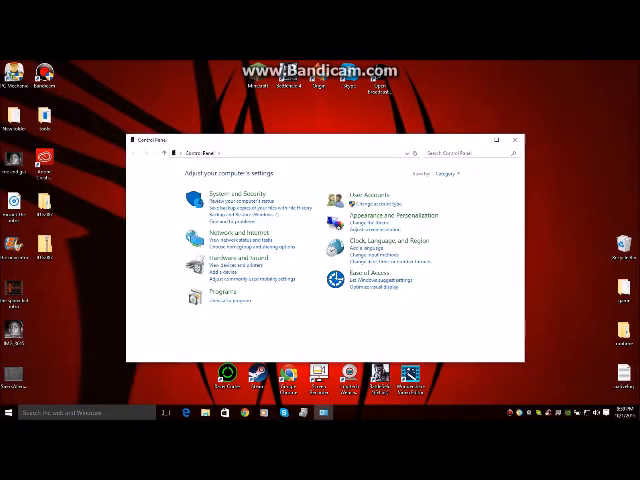
Browse the installed programs list in Programs and Features, then close it.
left_click(218, 291)
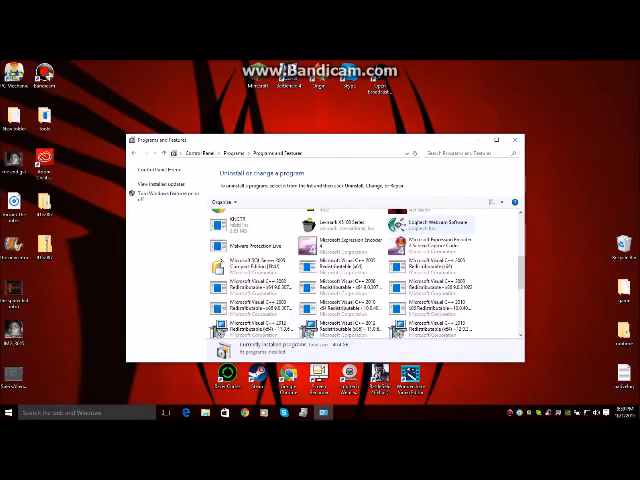
scroll("down", 3)
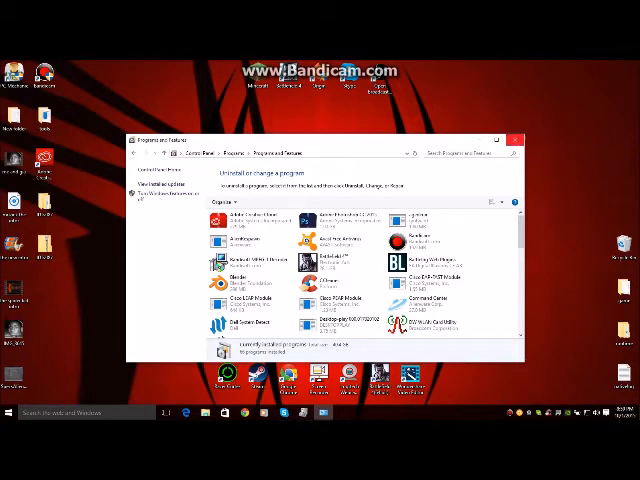
left_click(515, 140)
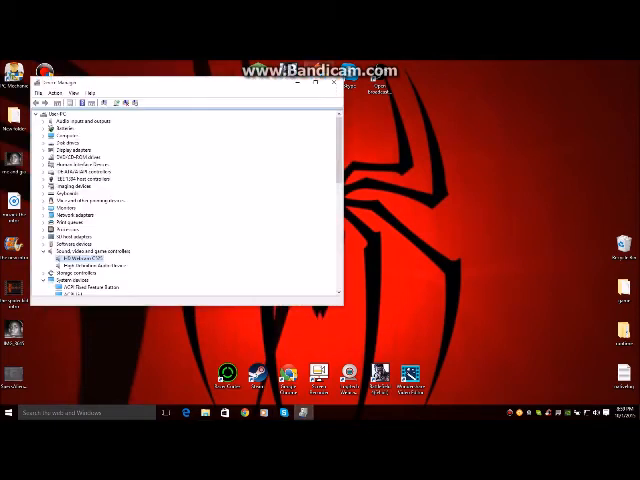
Close Device Manager and bring up the Start menu to restart the computer.
left_click(333, 84)
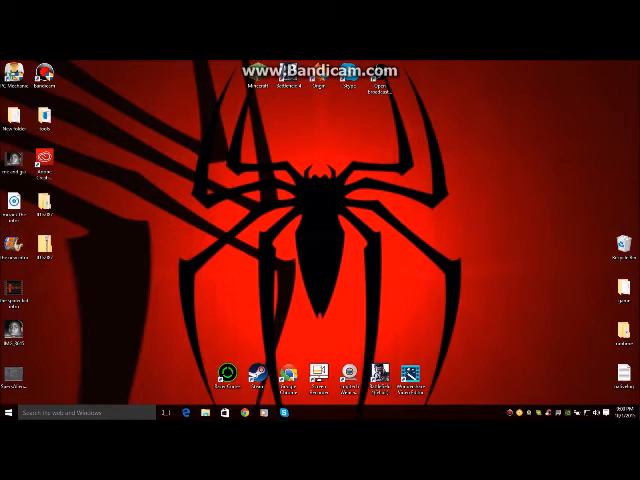
left_click(10, 412)
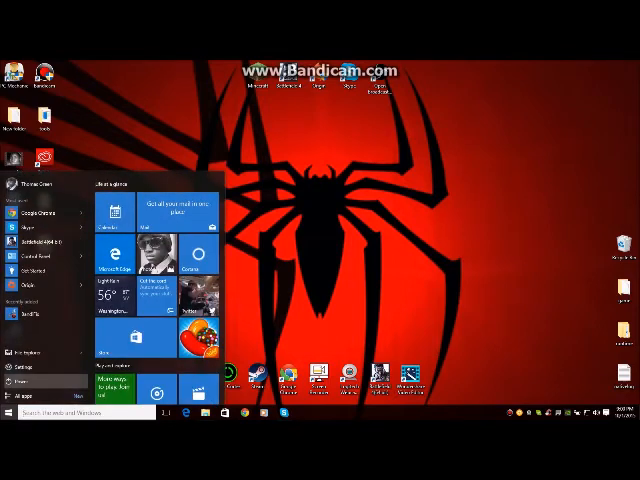